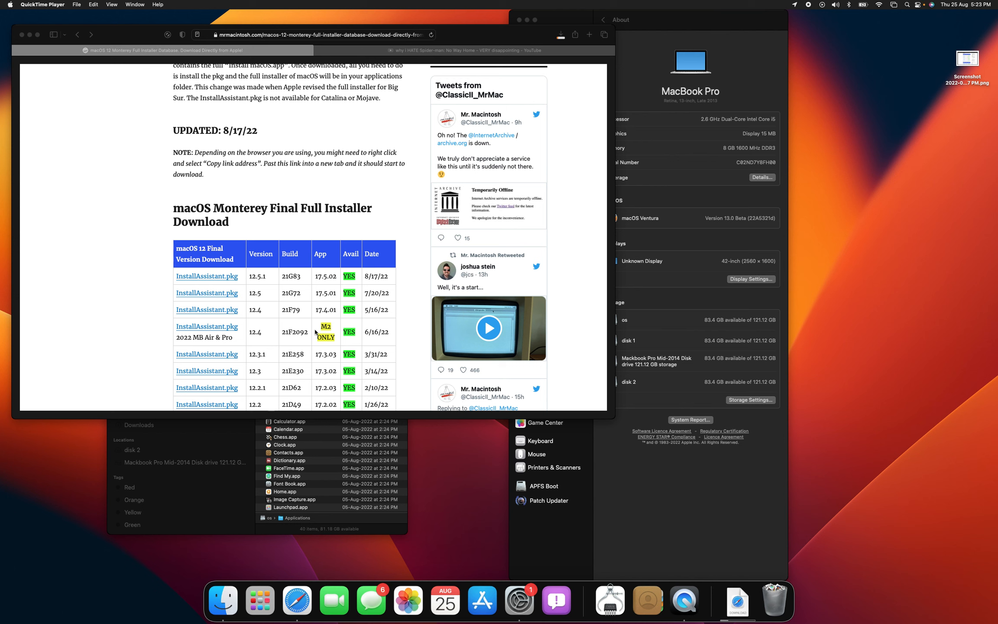
mouse_move(126, 259)
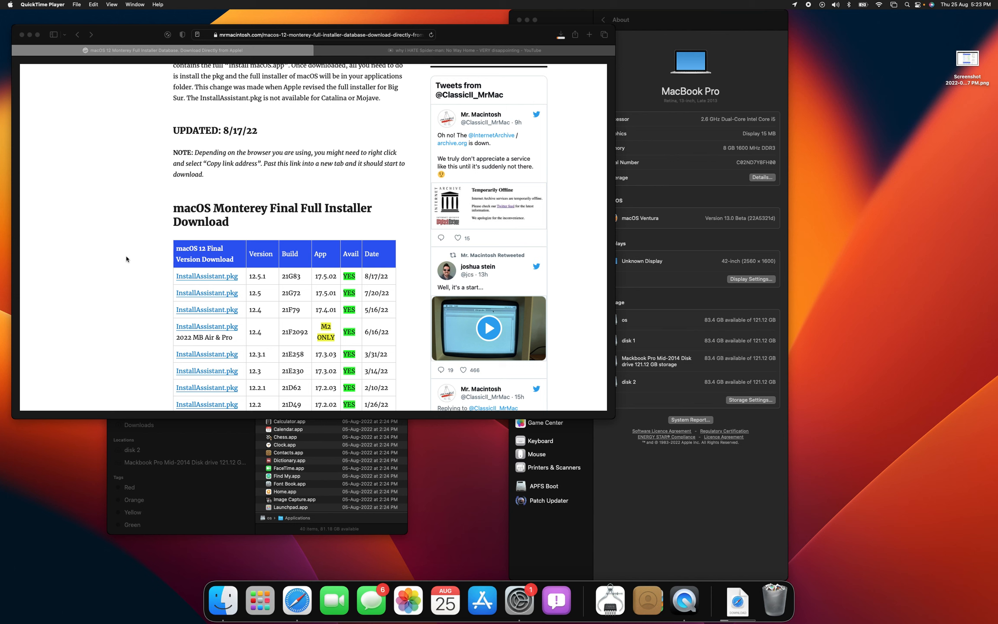
mouse_move(672, 510)
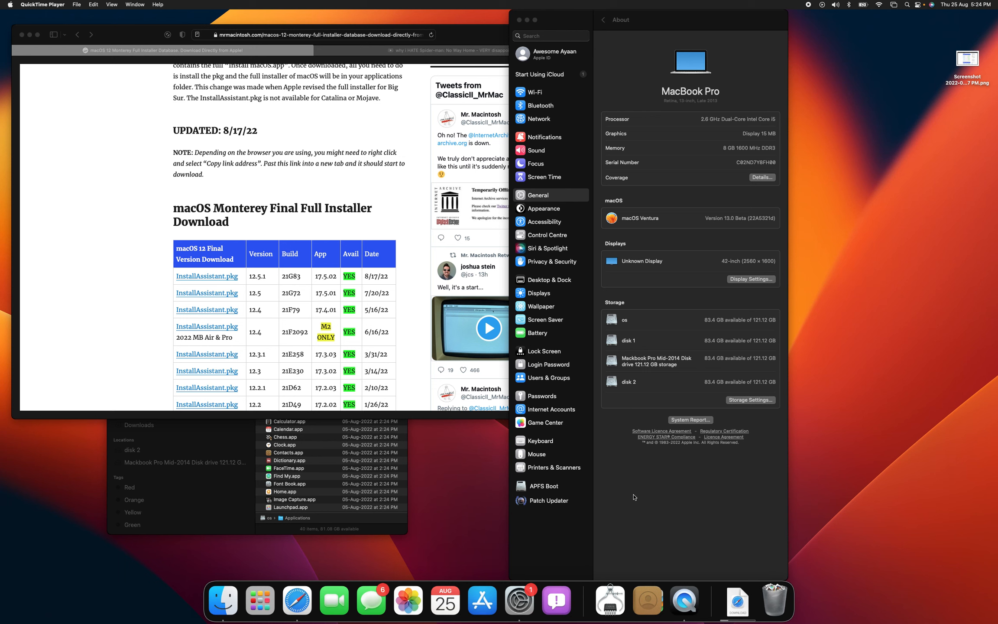
mouse_move(374, 316)
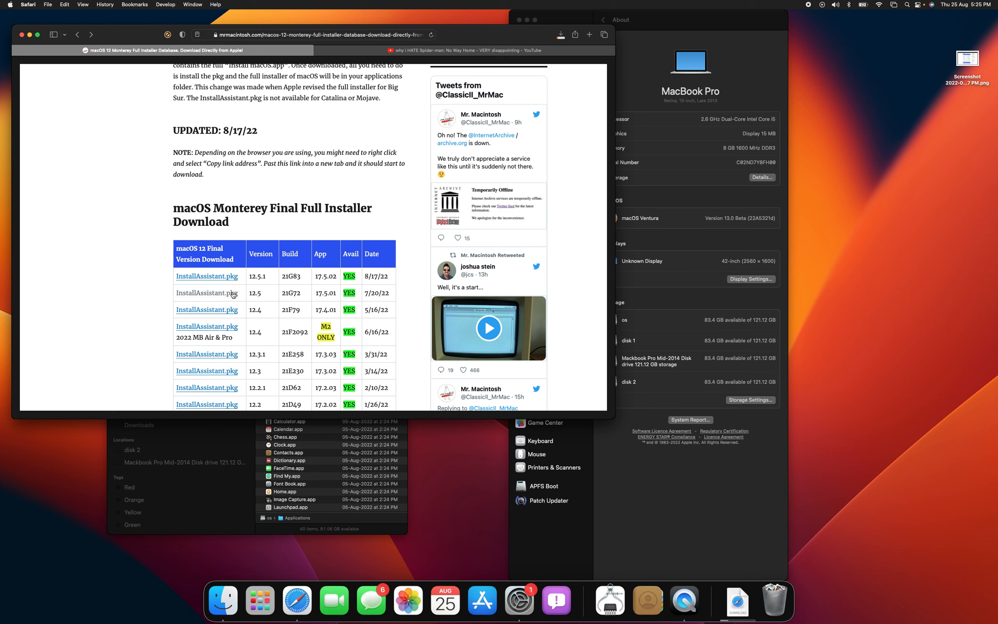
mouse_move(255, 237)
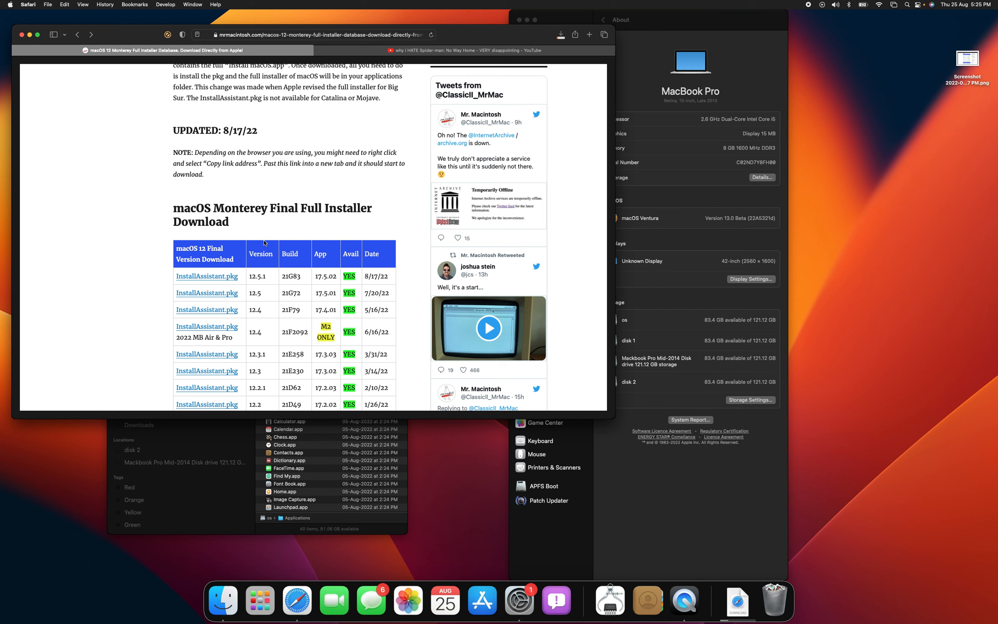
mouse_move(382, 159)
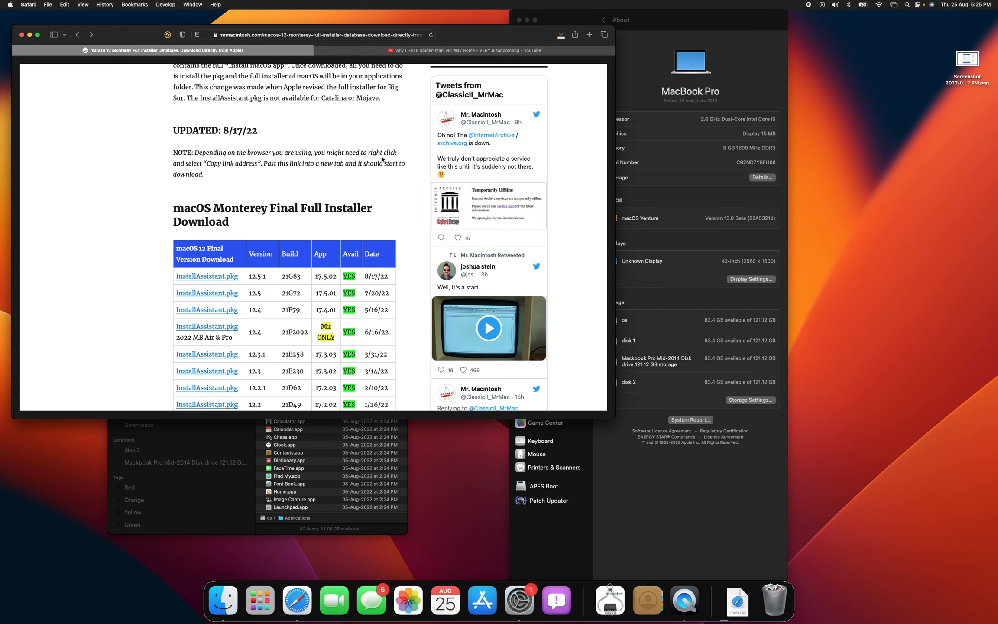
mouse_move(221, 35)
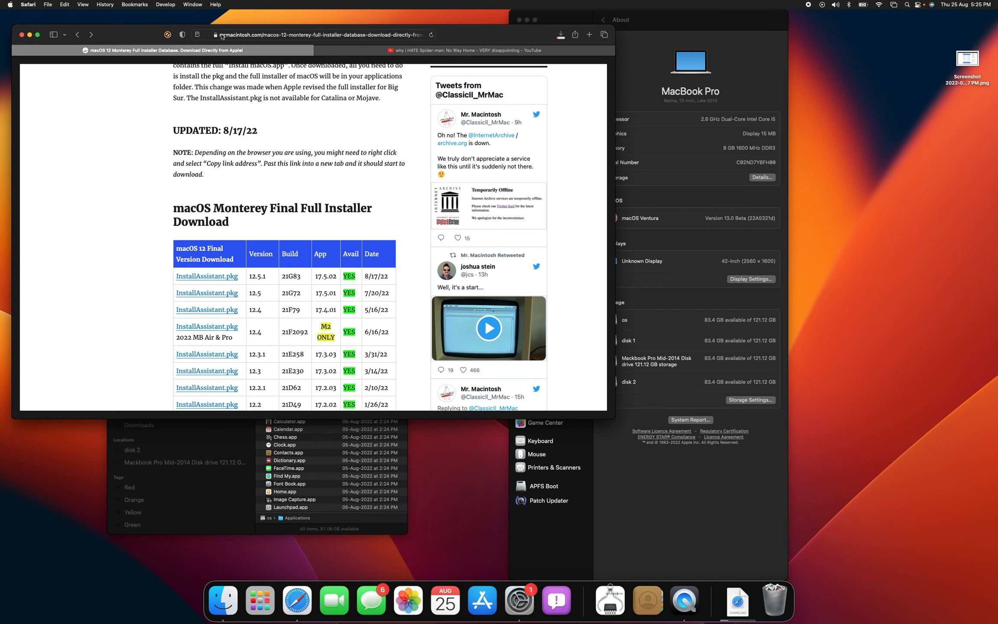
mouse_move(92, 50)
text(macos montery install assistant)
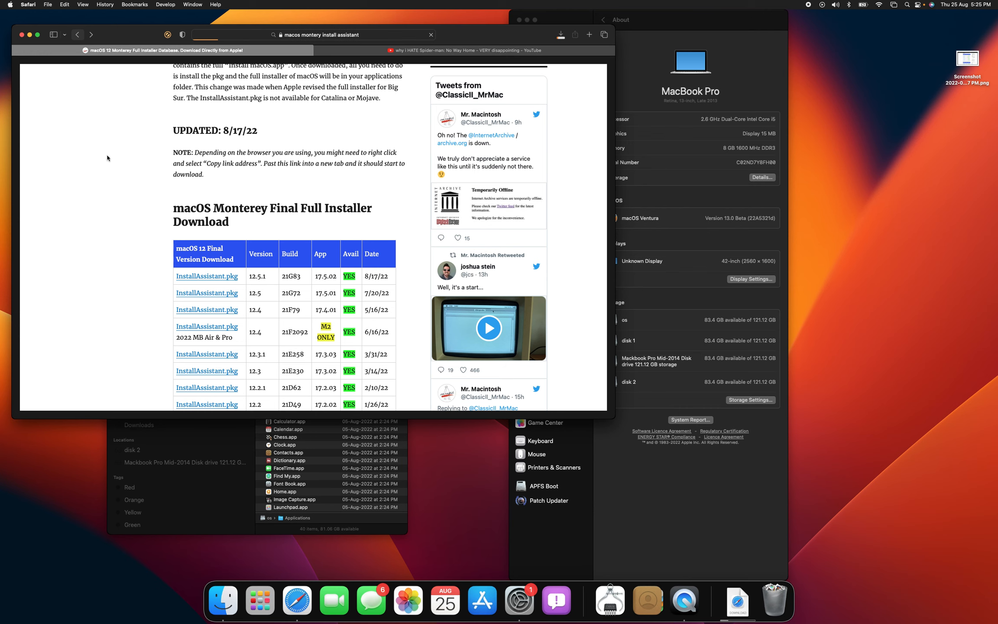
Search for the Monterey install assistant and open the mrmacintosh.com Full Installer Database article.
click(77, 34)
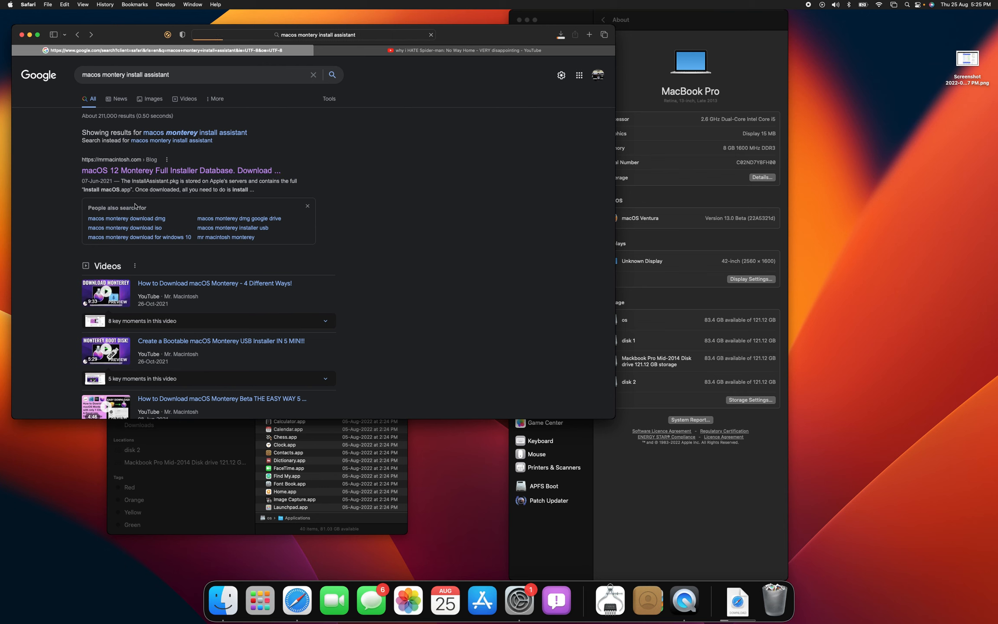
click(181, 171)
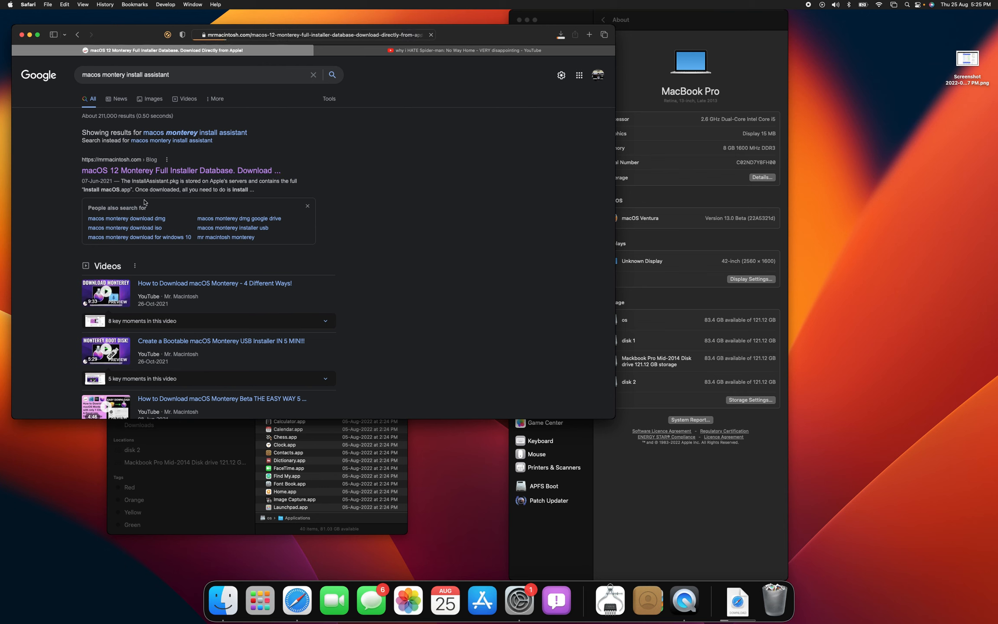
click(180, 171)
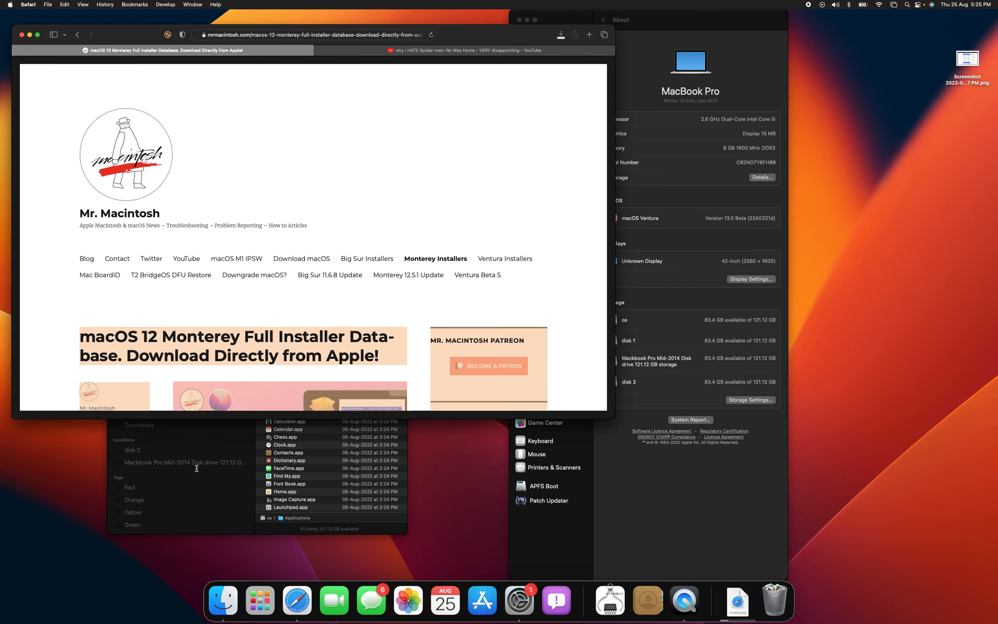
Scroll the article down to the macOS Monterey Final Full Installer Download table.
scroll(down, 3)
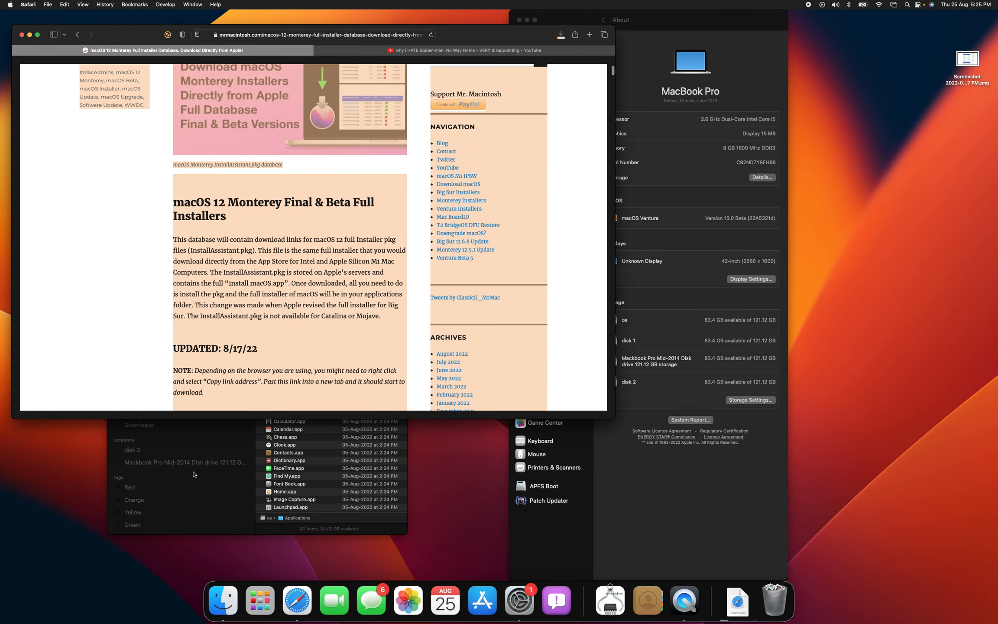
scroll(down, 3)
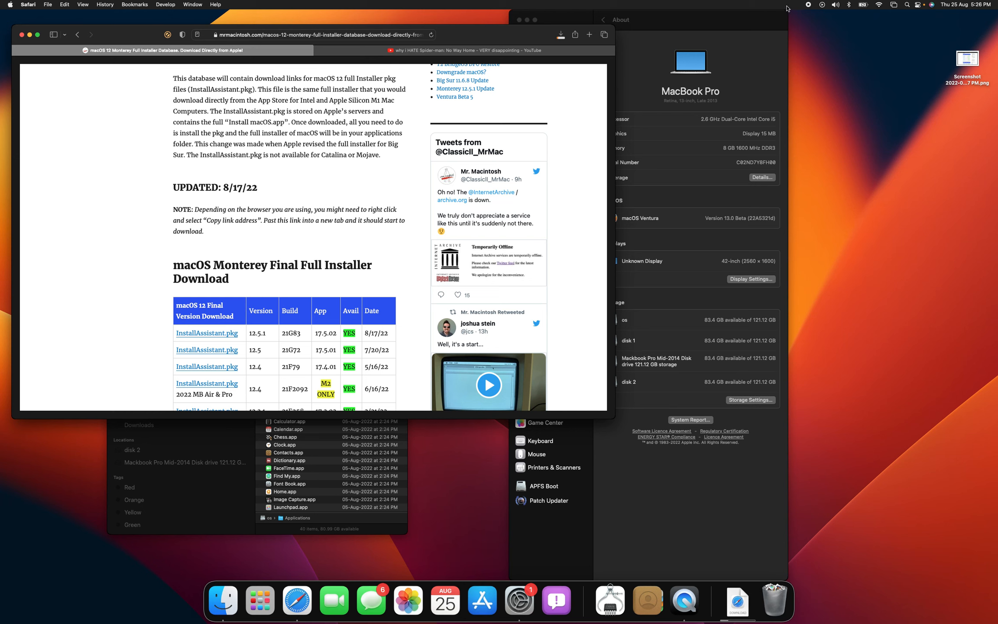
mouse_move(389, 156)
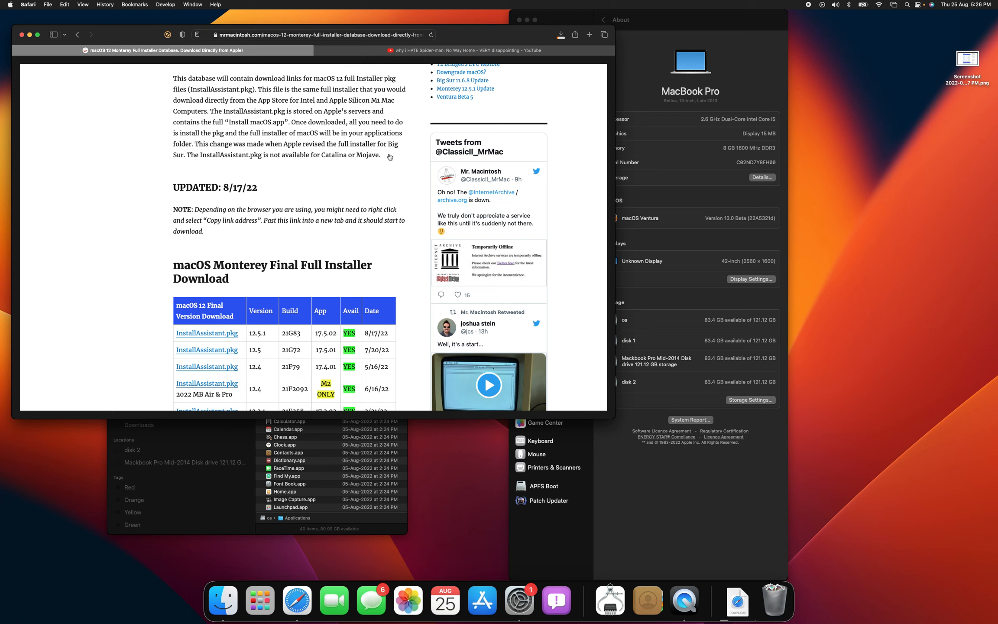
mouse_move(332, 172)
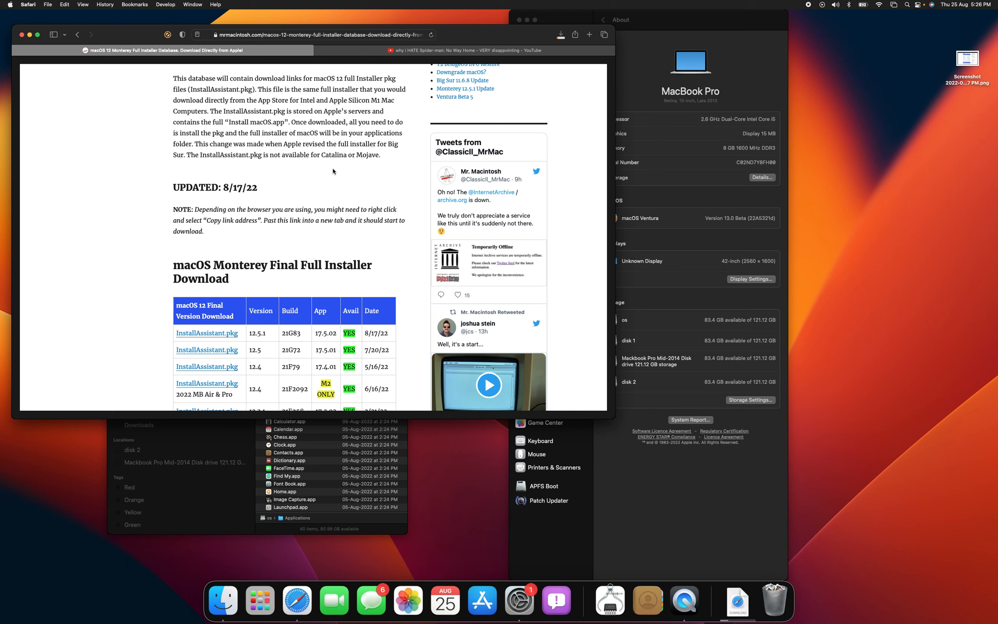
mouse_move(207, 350)
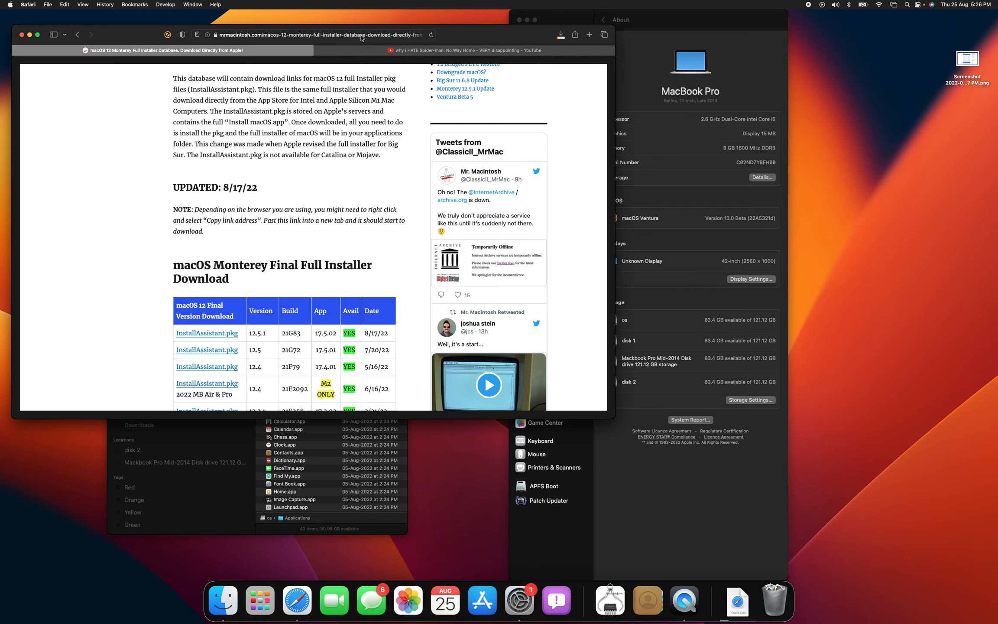
Search Google for 'mac os catalina patcher' from the address bar.
click(312, 35)
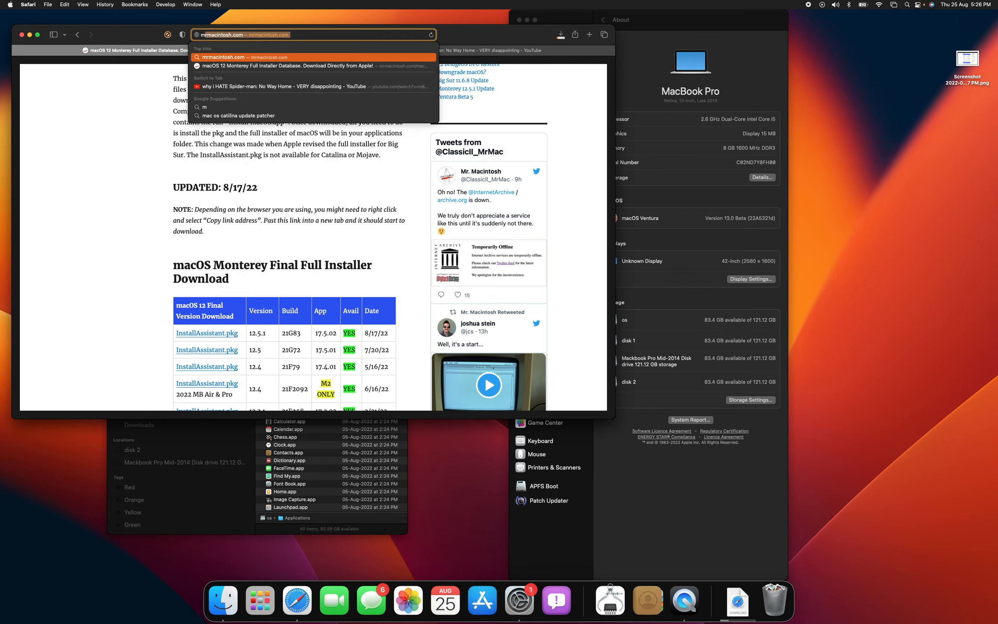
text(mac os catilina patcher)
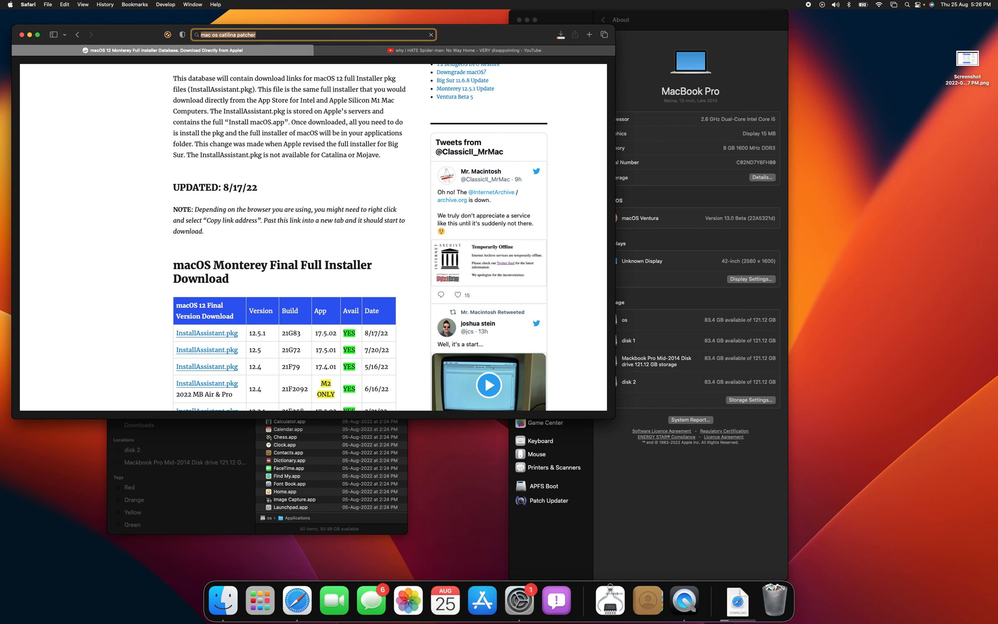
key(Return)
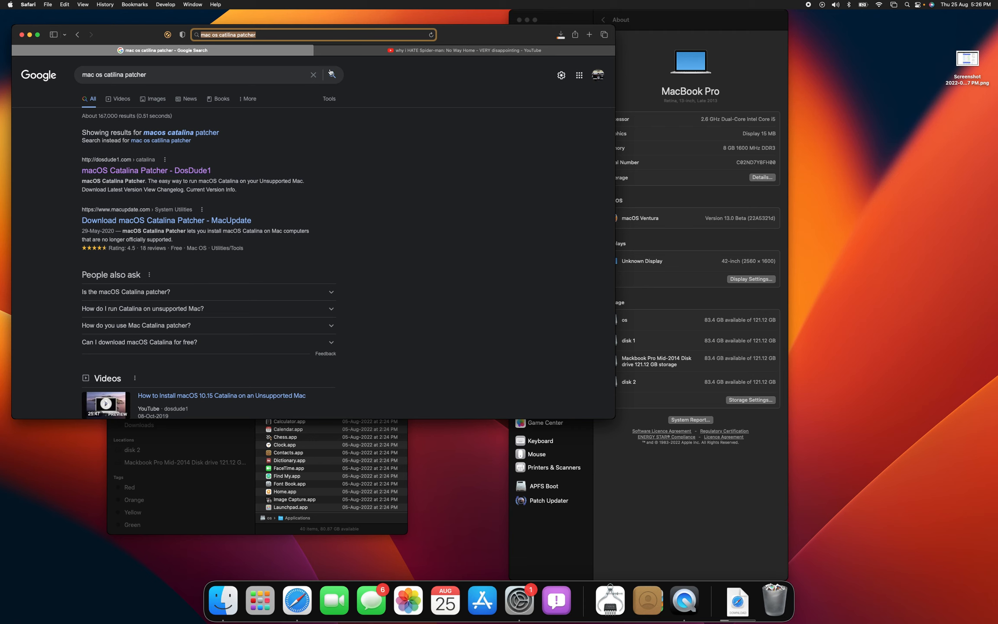
mouse_move(316, 138)
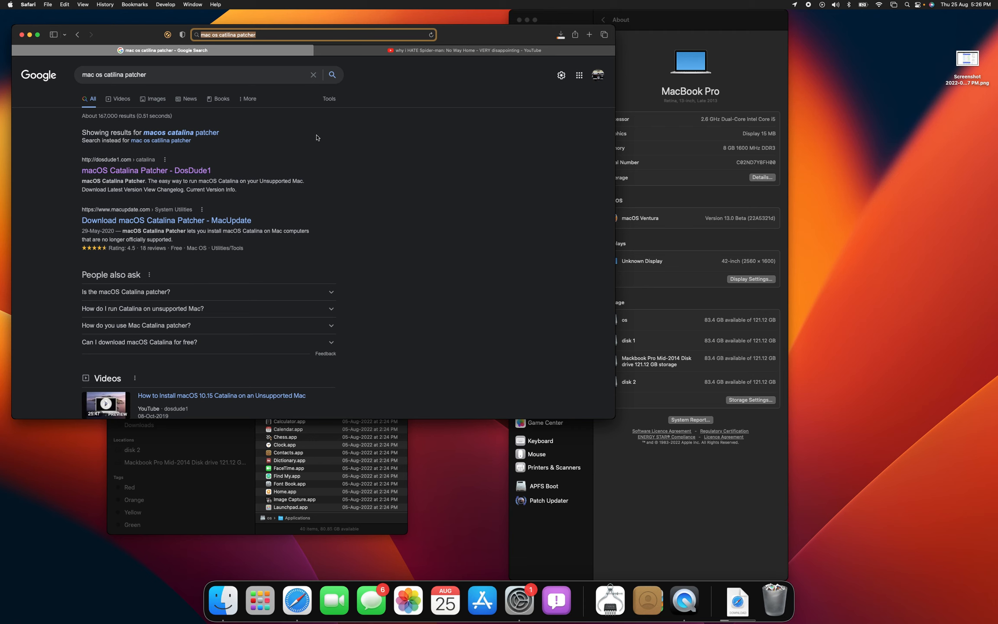
mouse_move(632, 227)
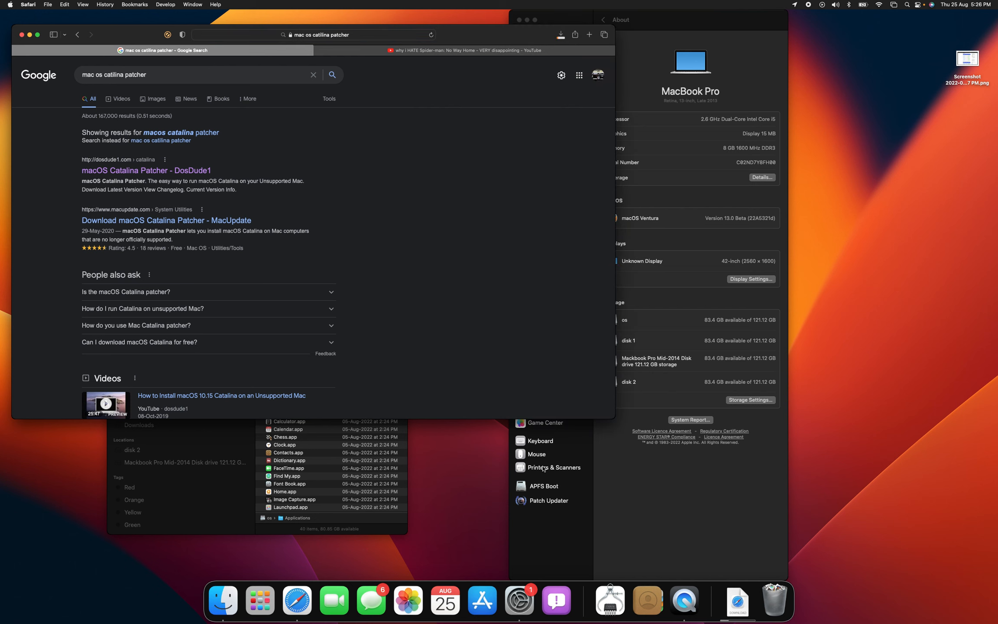
mouse_move(409, 600)
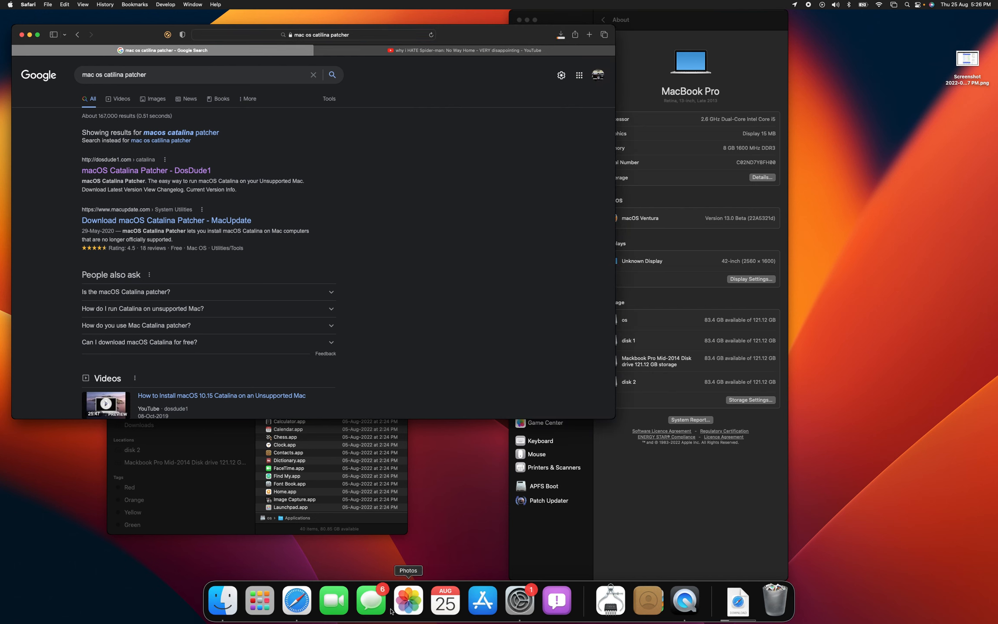
mouse_move(318, 21)
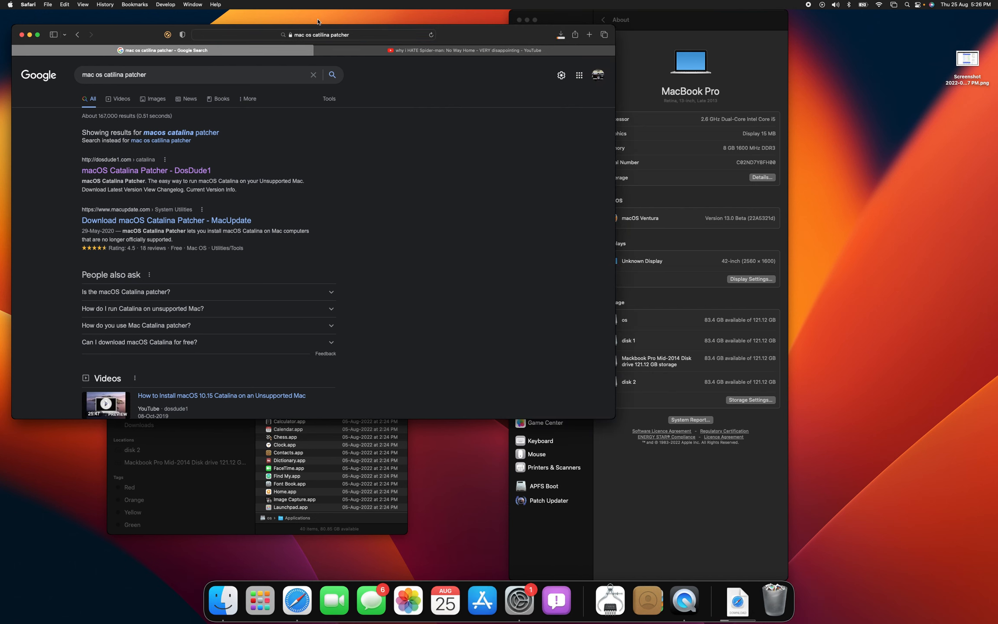
click(312, 35)
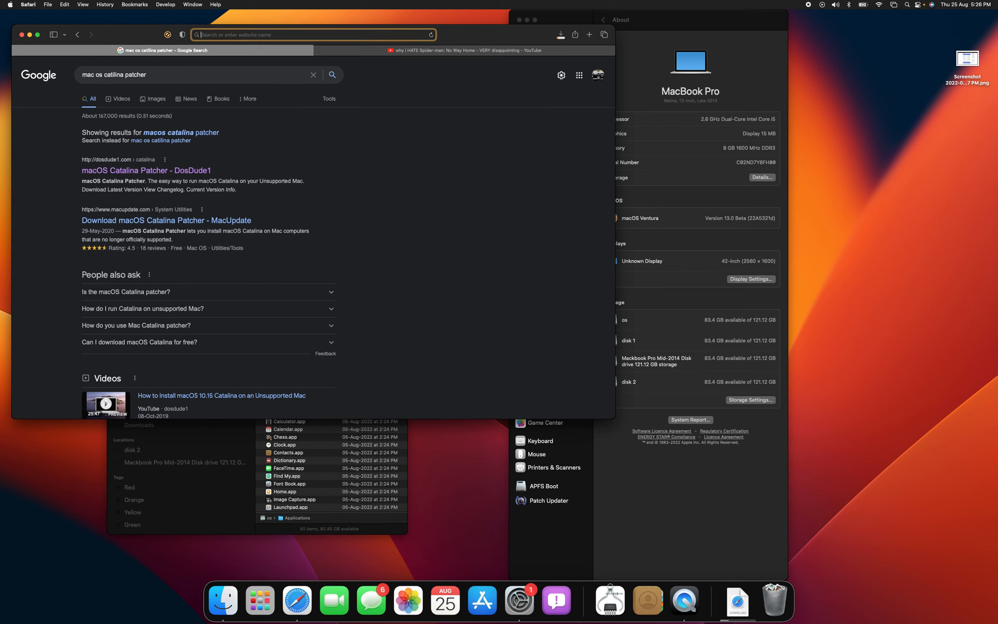
Enter 'betaprofiles' in the address bar to load betaprofiles.dev.
text(beta)
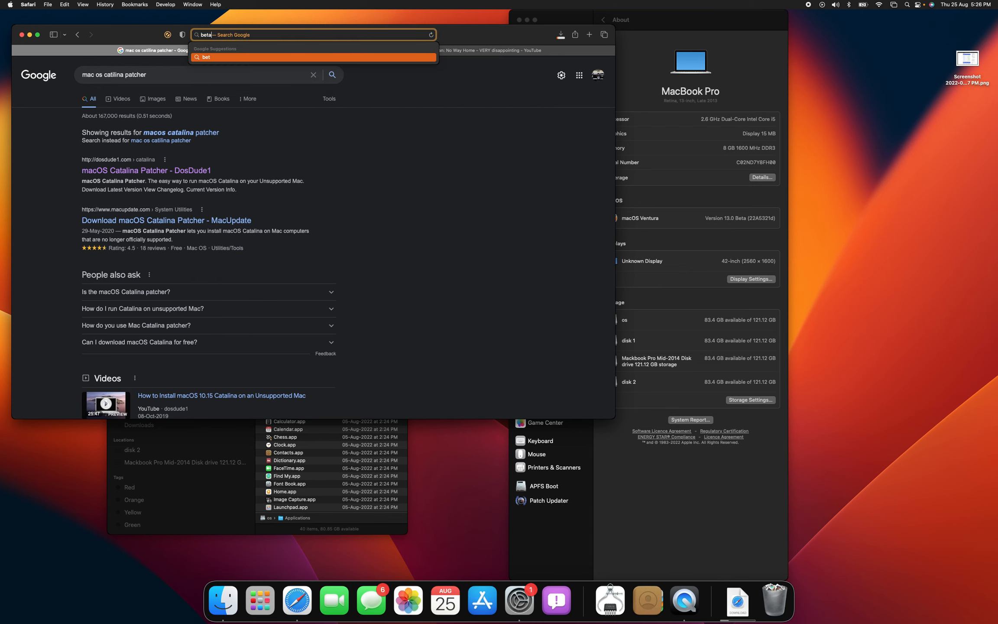
text(pr)
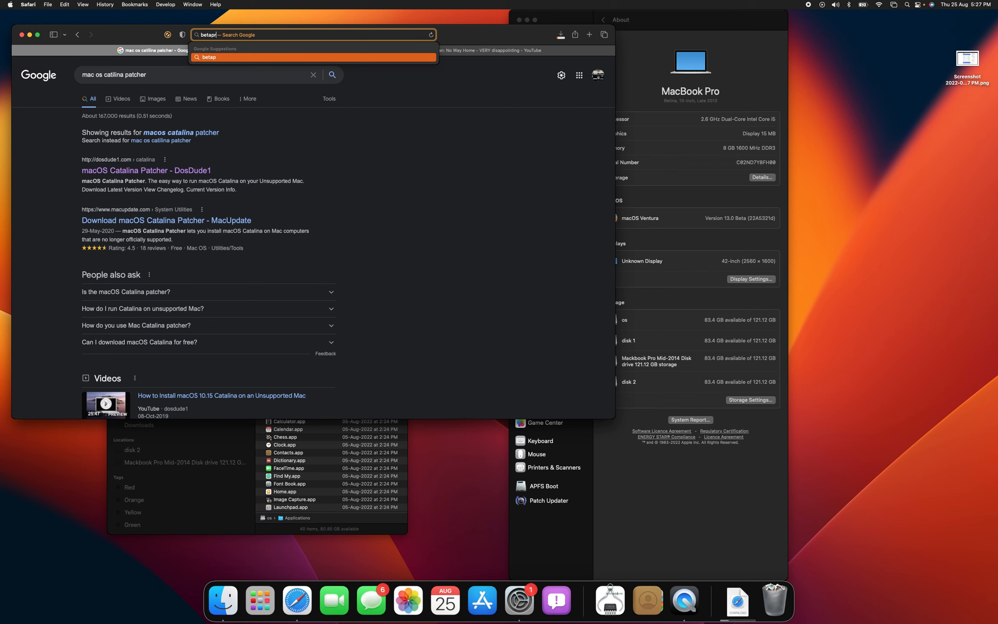
text(rofiles.dev)
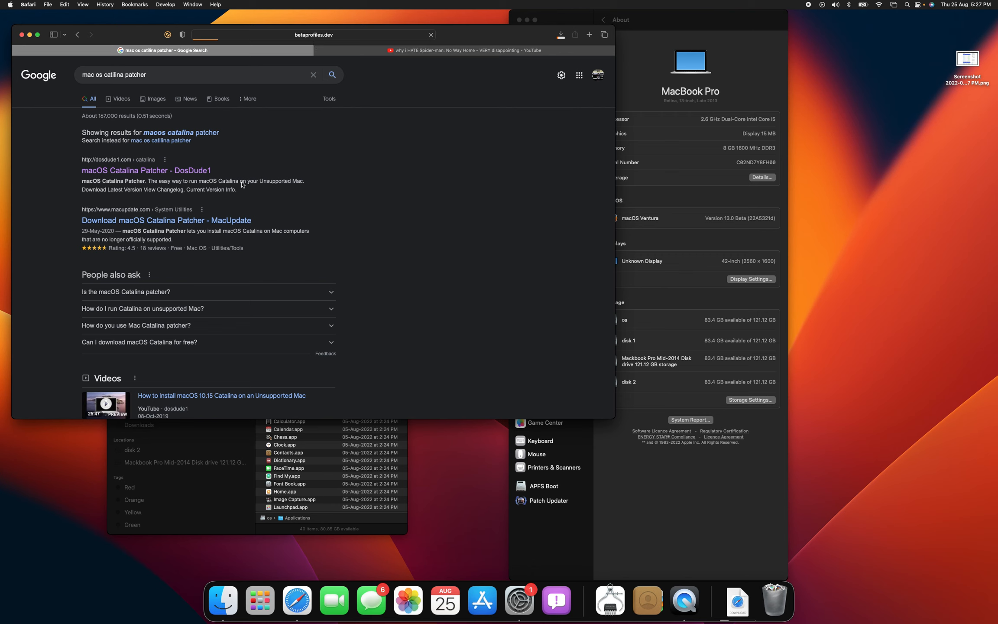
mouse_move(269, 241)
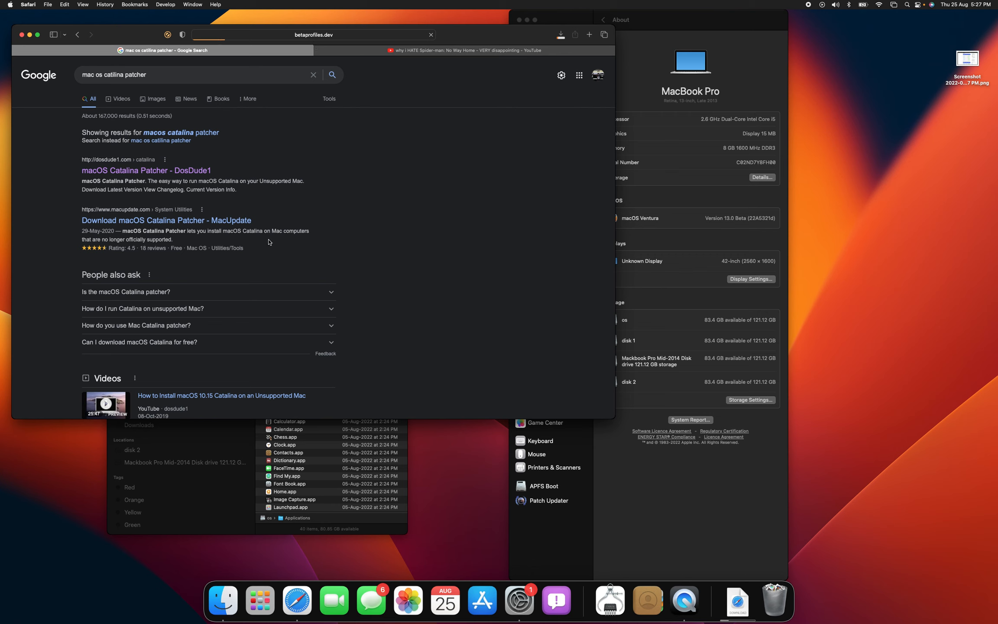
mouse_move(261, 207)
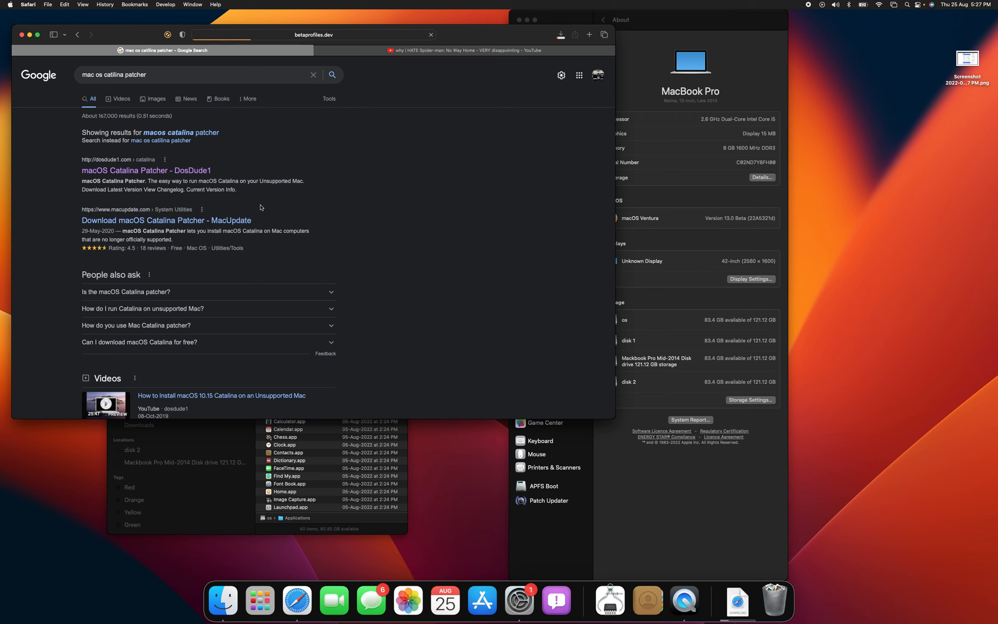
mouse_move(293, 226)
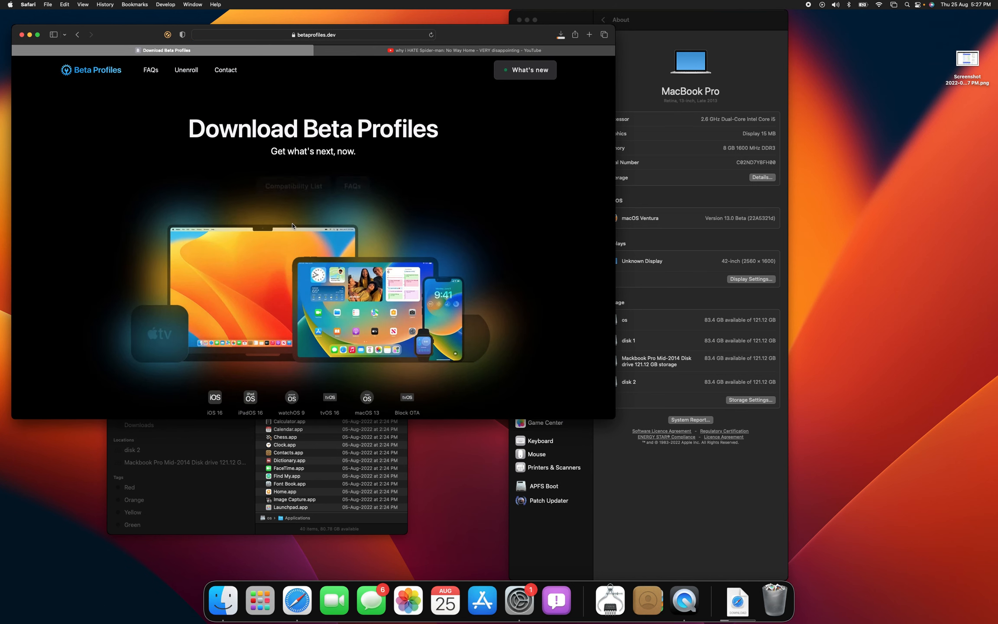
mouse_move(265, 256)
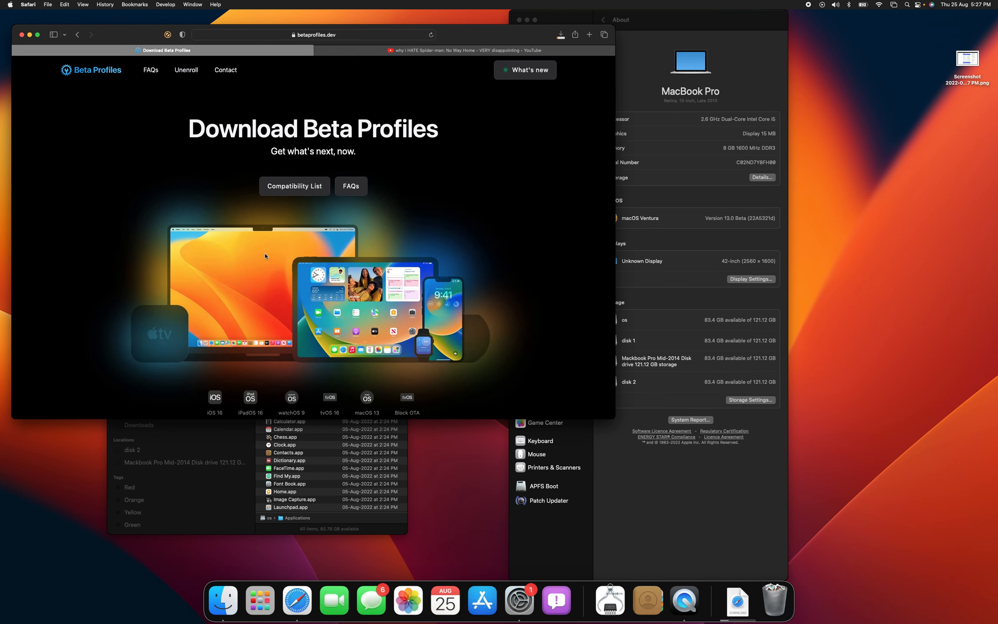
Scroll past the developer profile cards to the Explore and Learn footer.
scroll(down, 3)
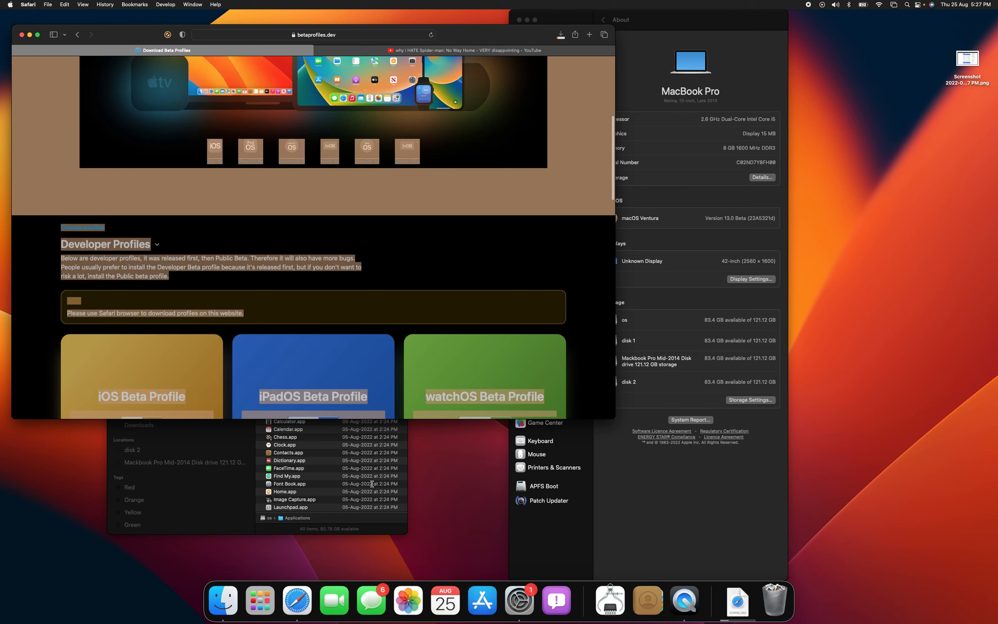
scroll(down, 3)
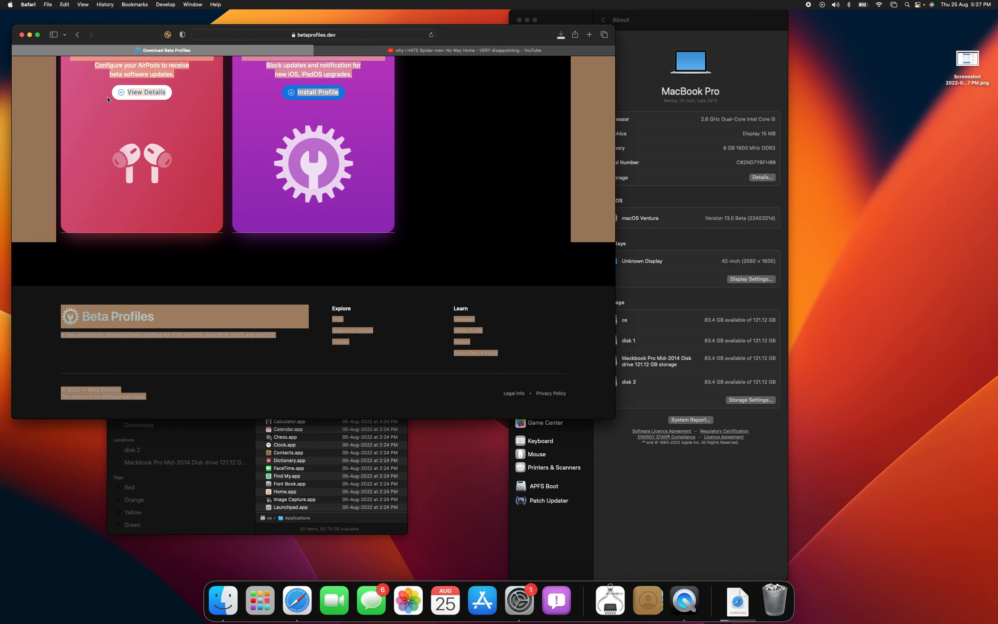
mouse_move(130, 231)
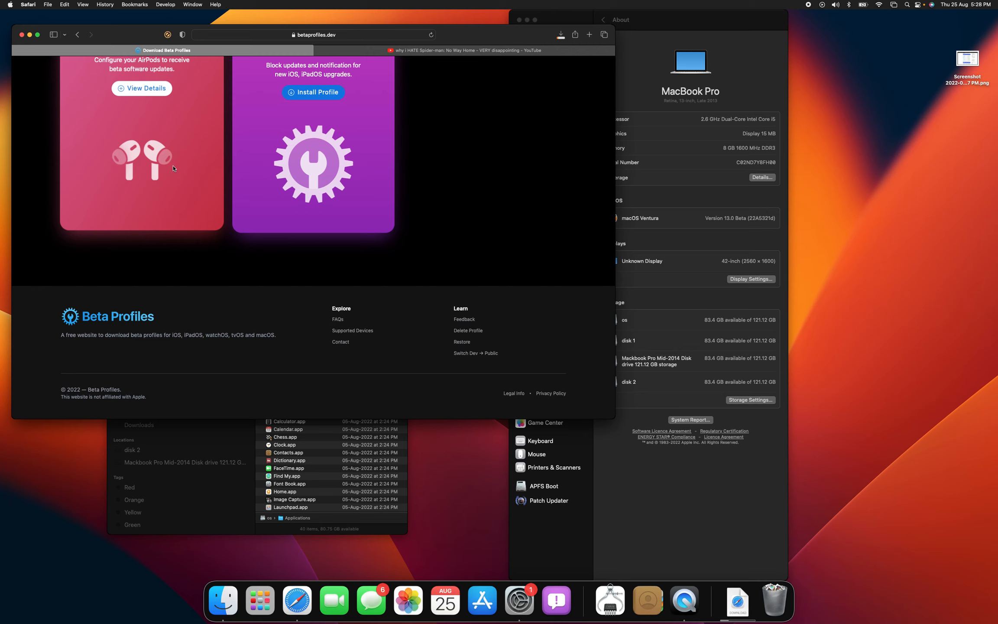
mouse_move(472, 218)
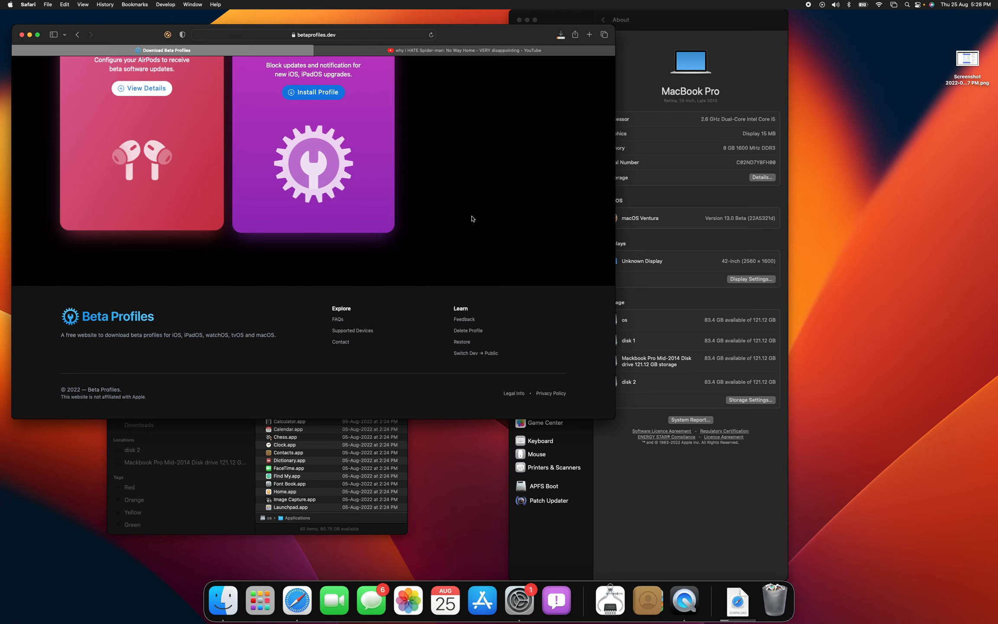
mouse_move(294, 3)
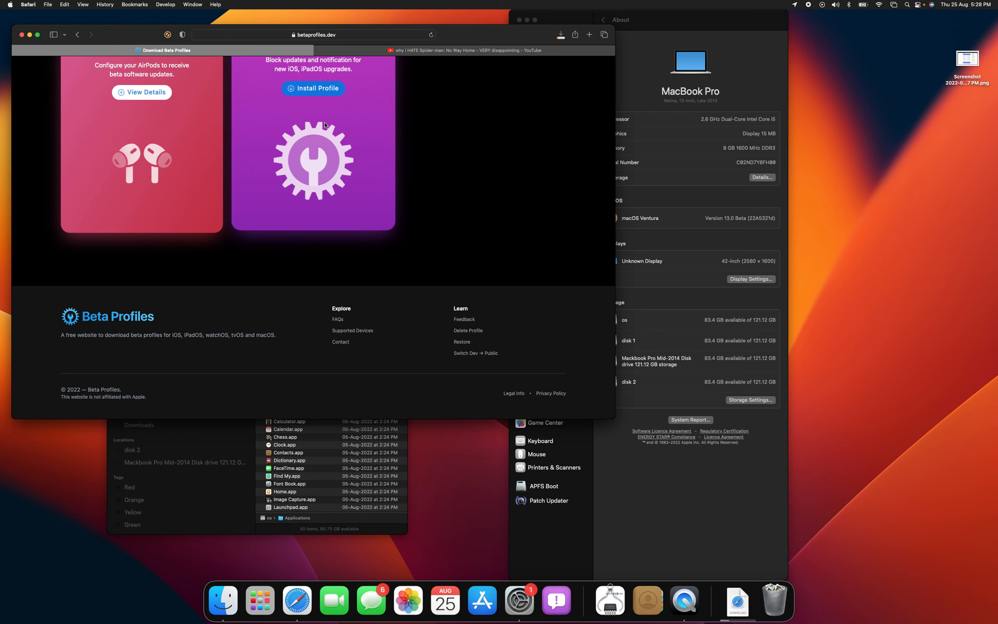
mouse_move(417, 247)
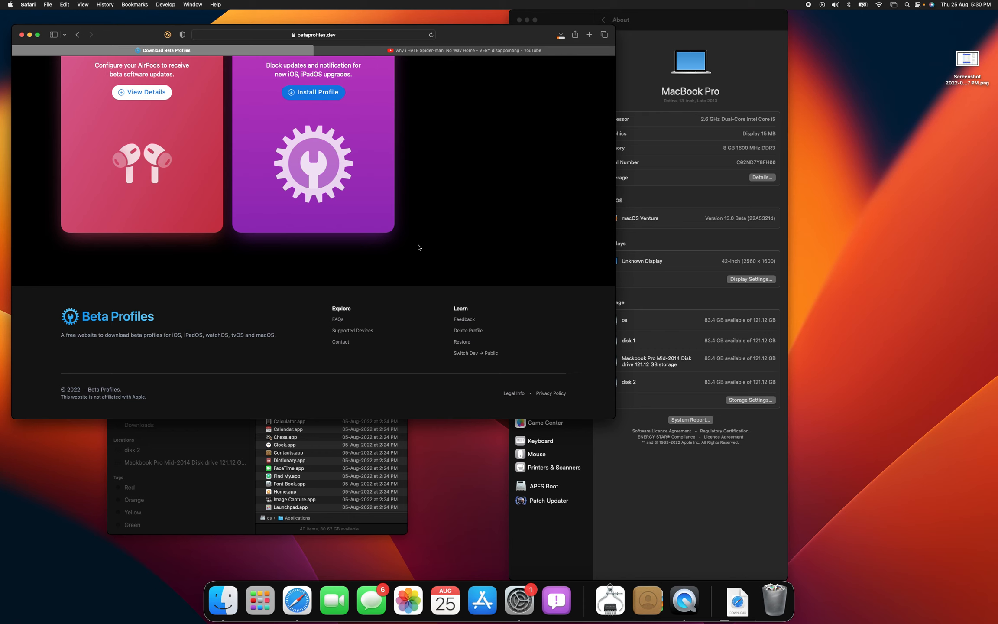
mouse_move(475, 205)
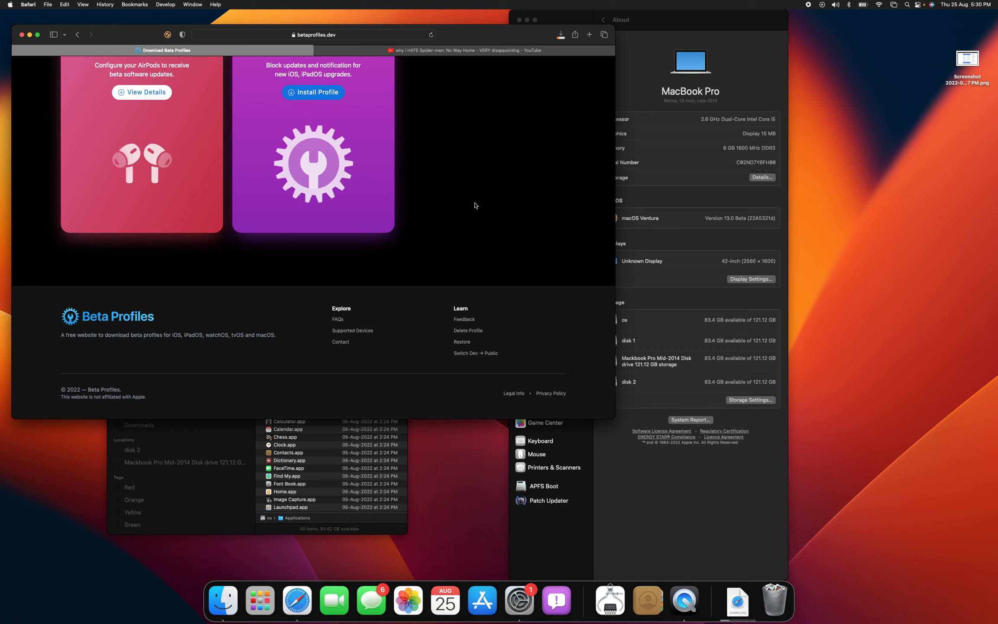
mouse_move(530, 204)
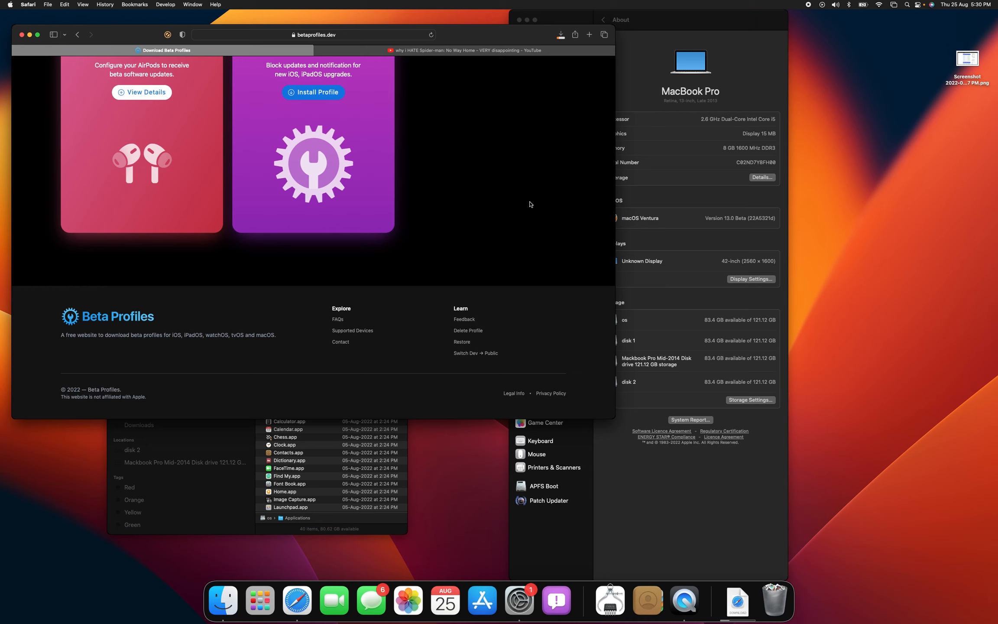
mouse_move(656, 145)
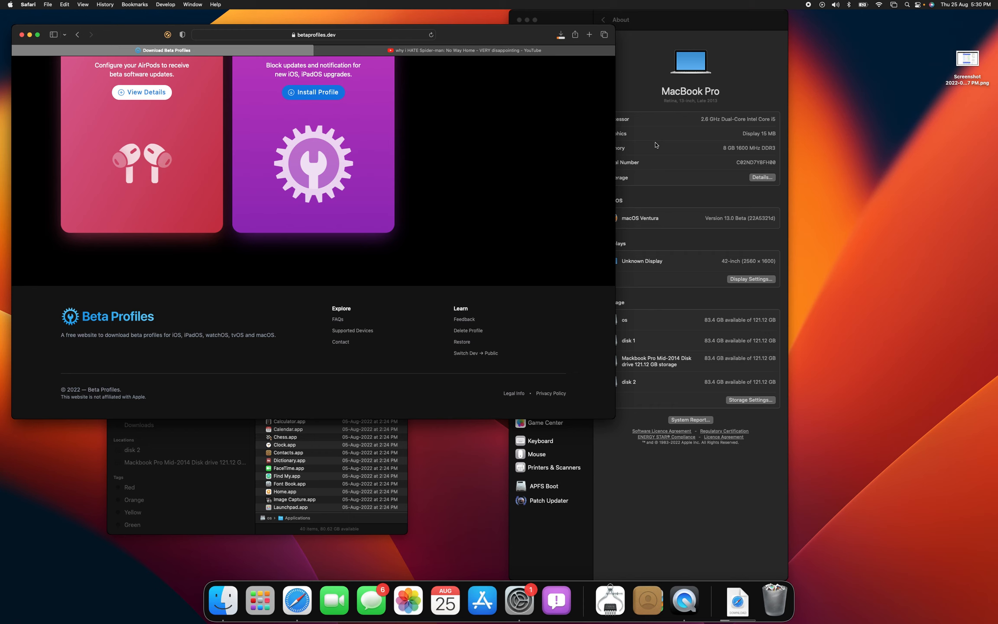
mouse_move(691, 78)
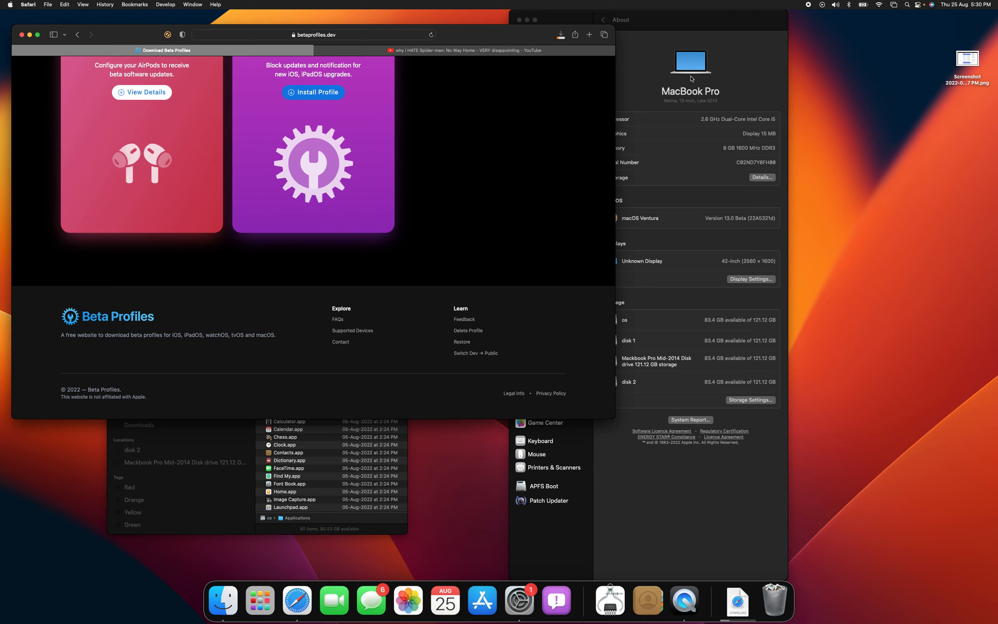
mouse_move(737, 72)
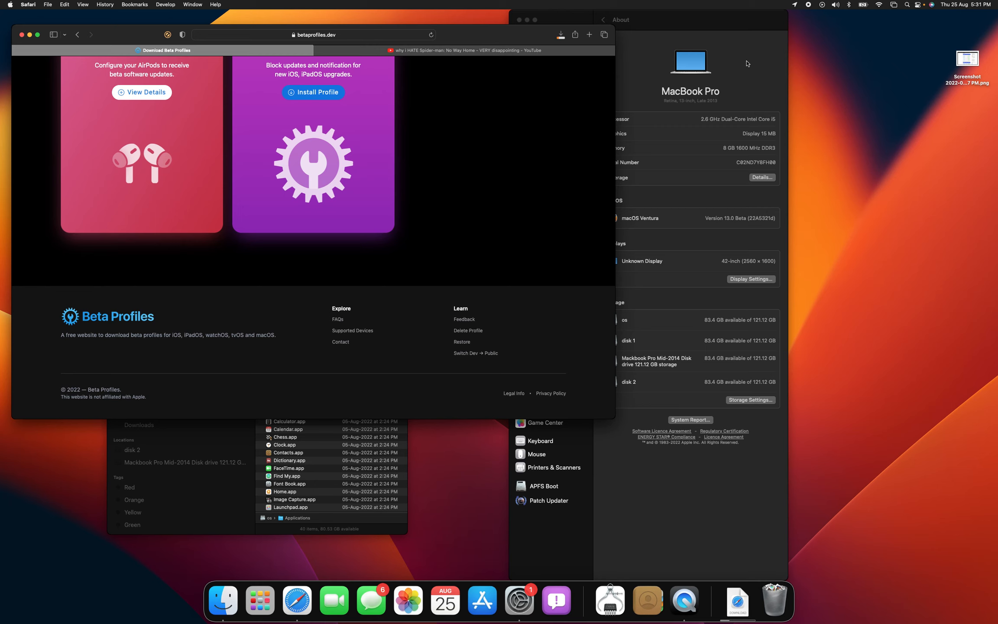
mouse_move(788, 35)
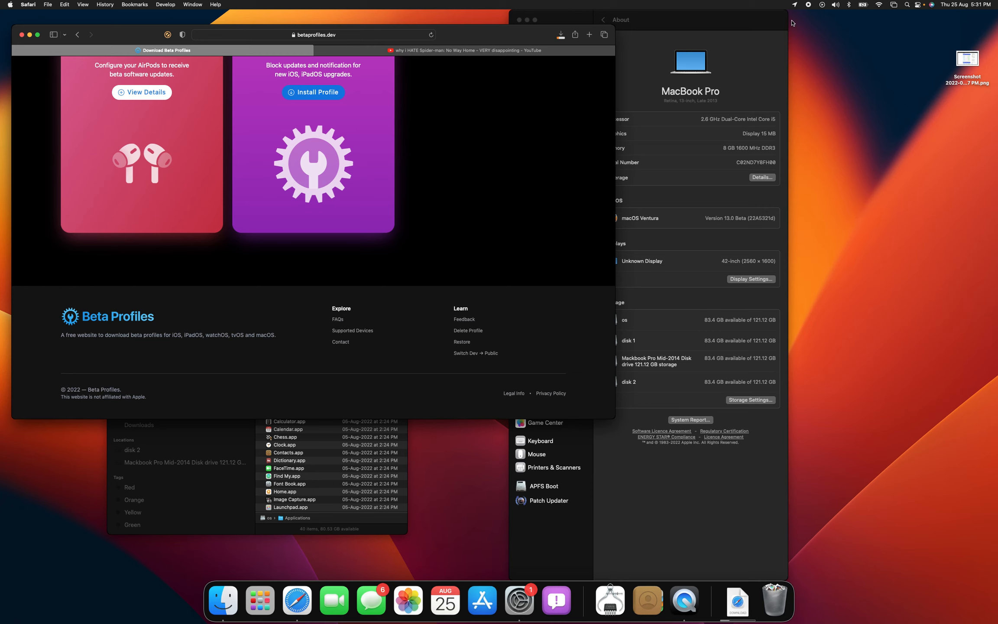
mouse_move(807, 14)
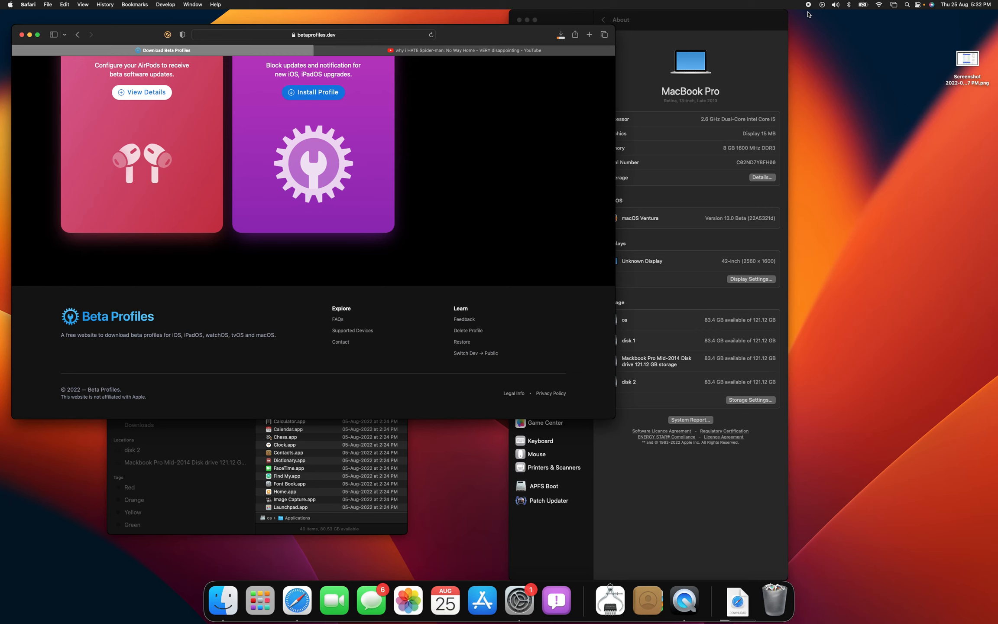
mouse_move(843, 52)
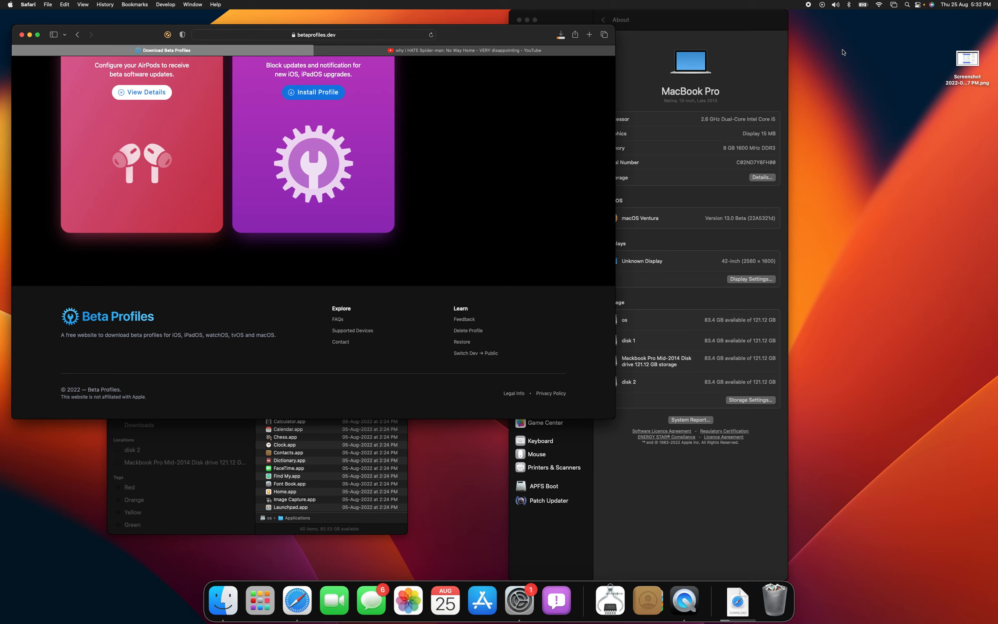
mouse_move(806, 4)
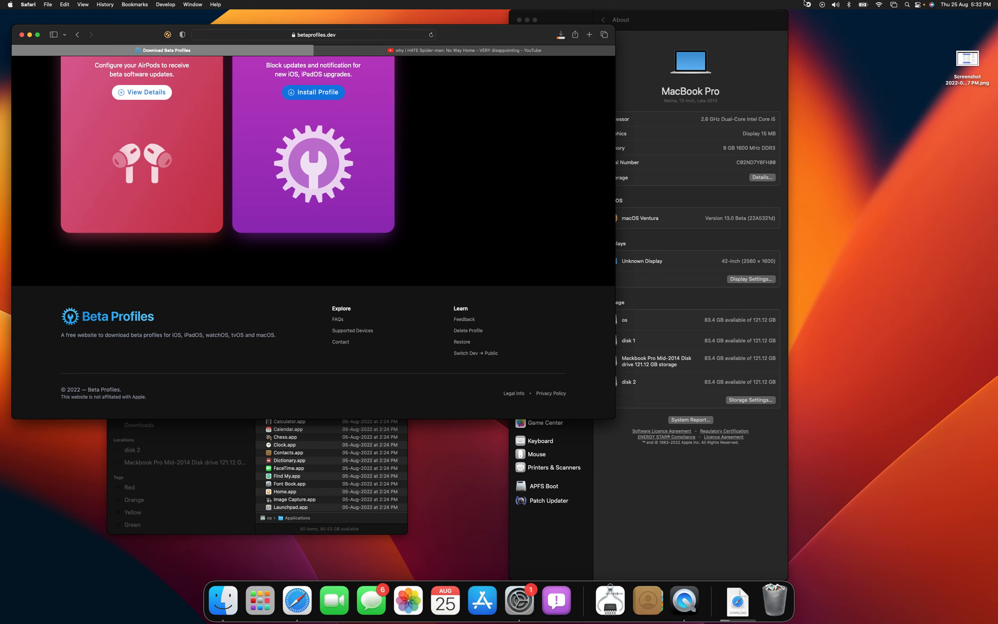